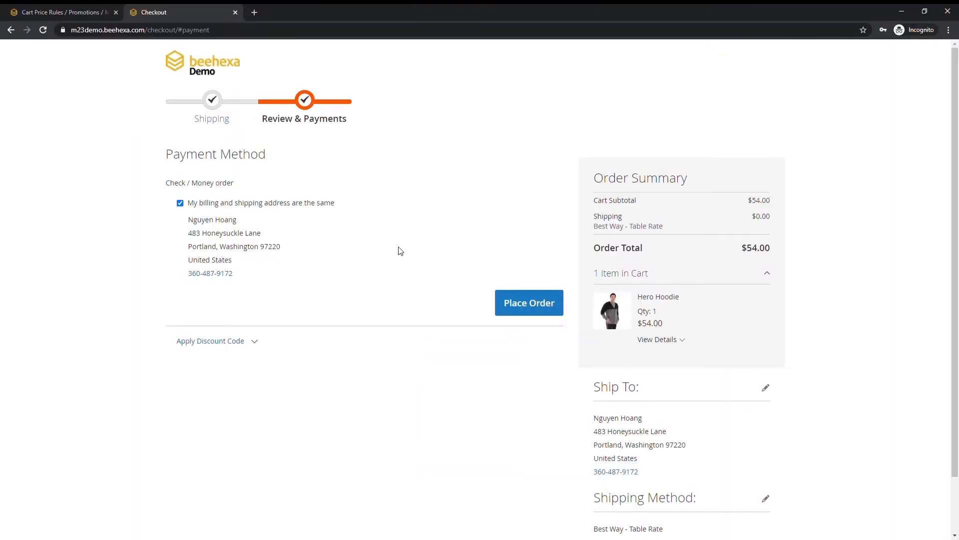
- Expand the checkout's discount code section, then switch to the admin rule form
left_click(210, 341)
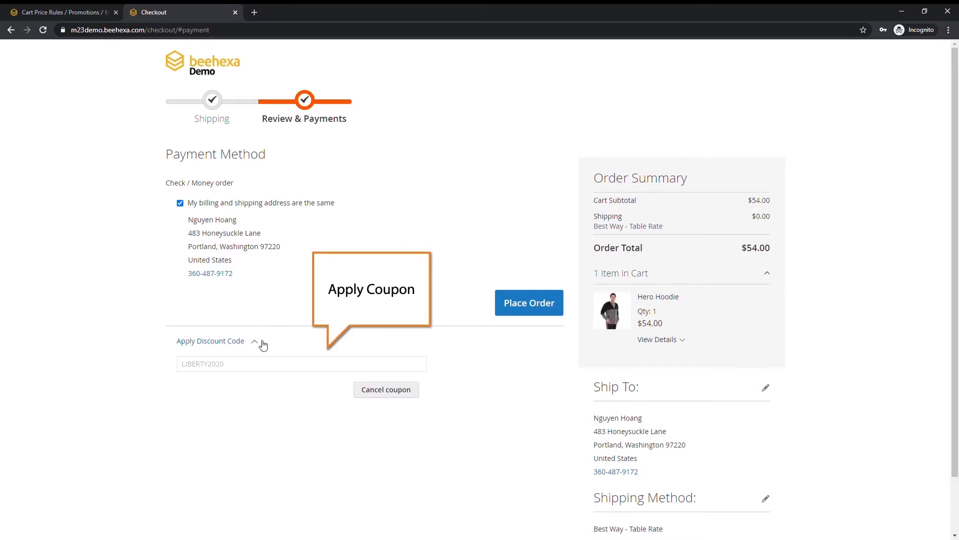
left_click(61, 12)
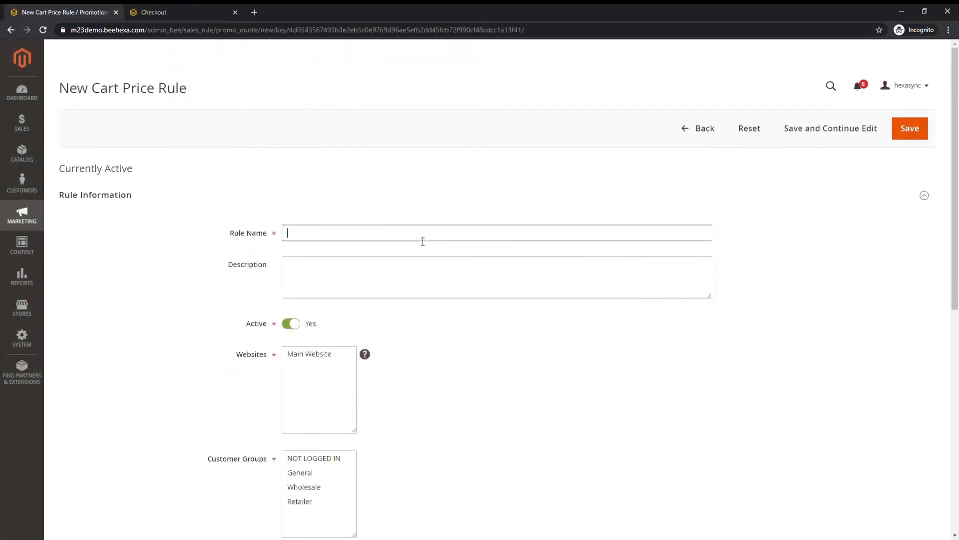
- Name the rule 'Happy Independence Day - 40% off all stores', describe the LIBERTY2020 promo, and assign Main Website
type("Happy Independence Day - 40% off all stores")
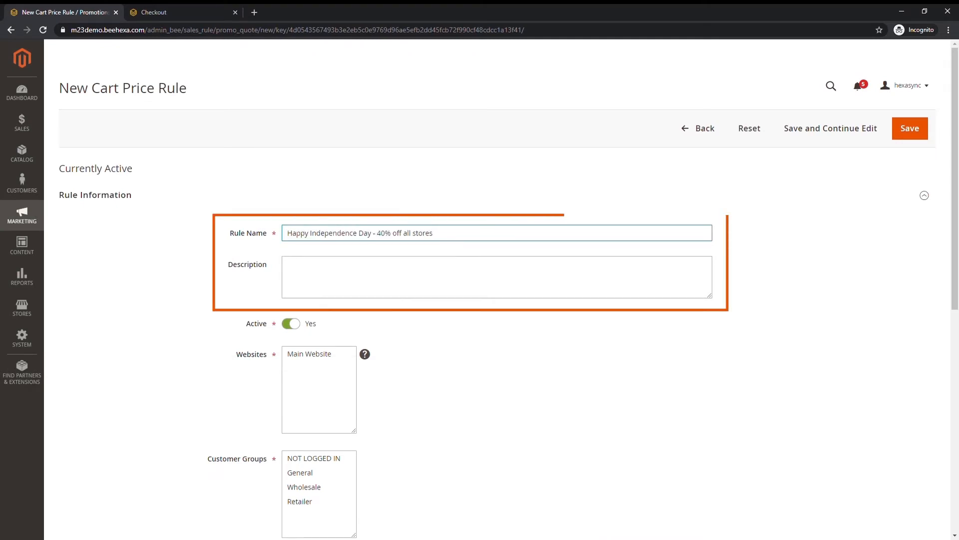
type("Use promo code LIBERTY2020 at checkout")
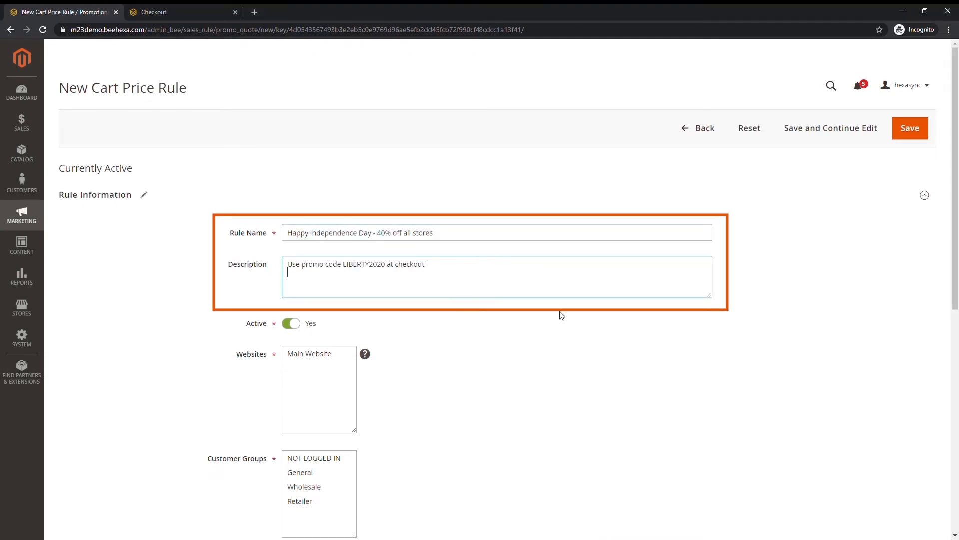
left_click(309, 354)
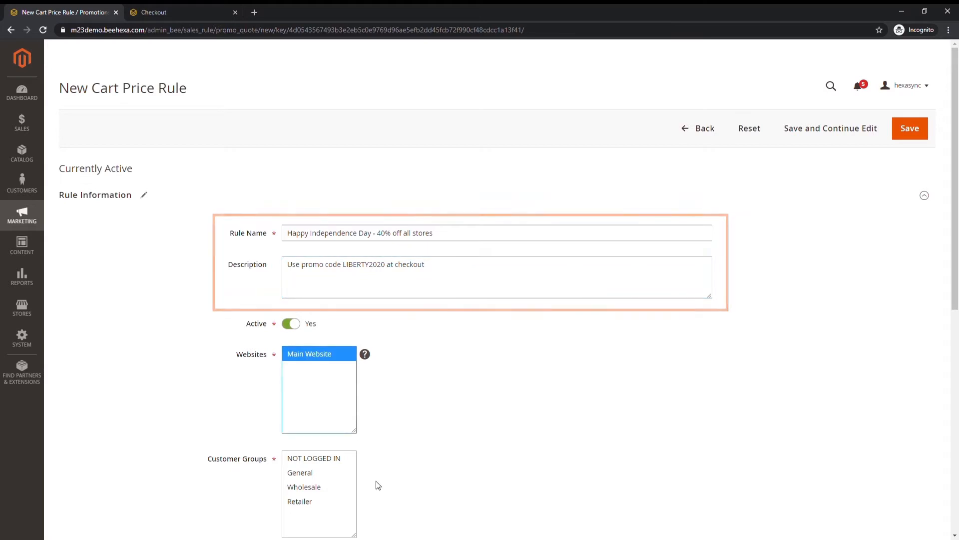
scroll("down", 3)
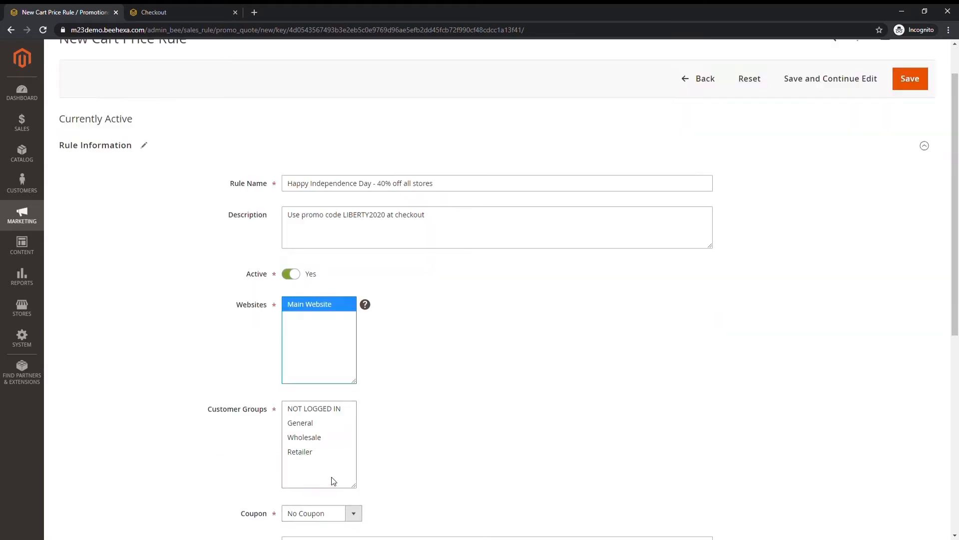
scroll("down", 3)
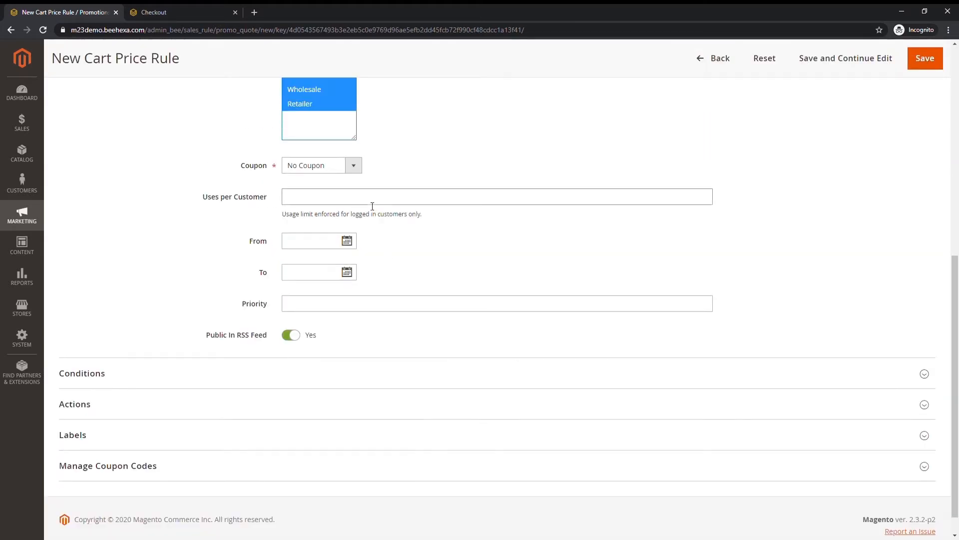
- Require specific coupon LIBERTY2020, limited to 100 uses per coupon and 1 per customer
left_click(321, 166)
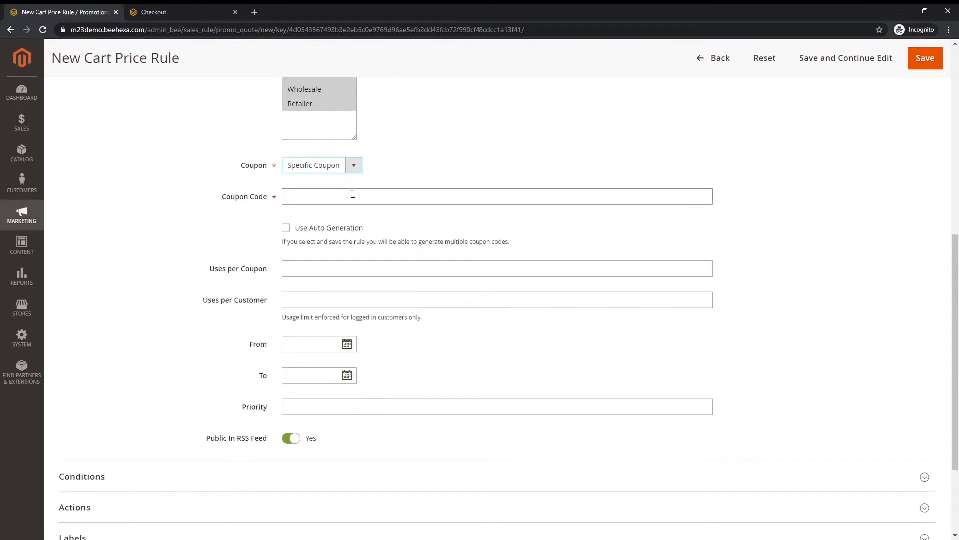
type("LIBERTY2020")
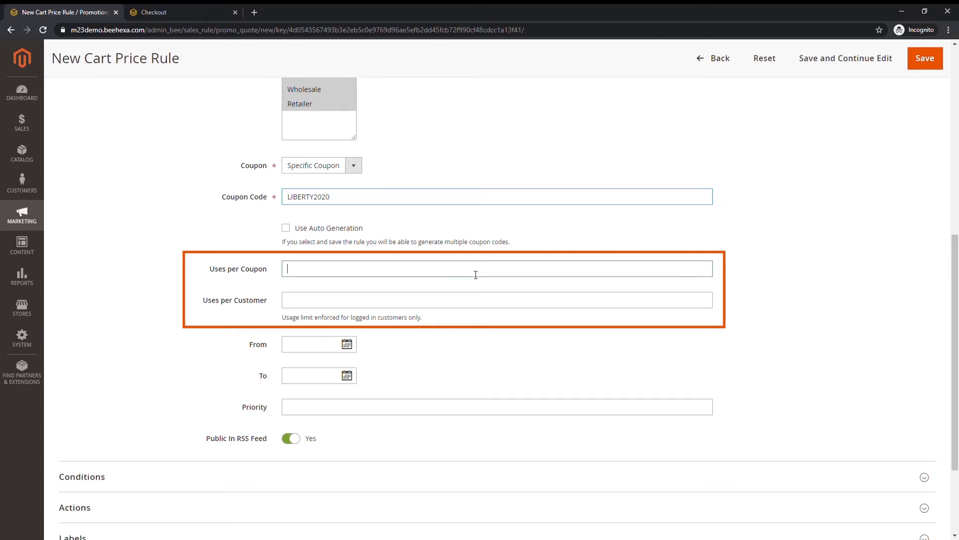
type("100")
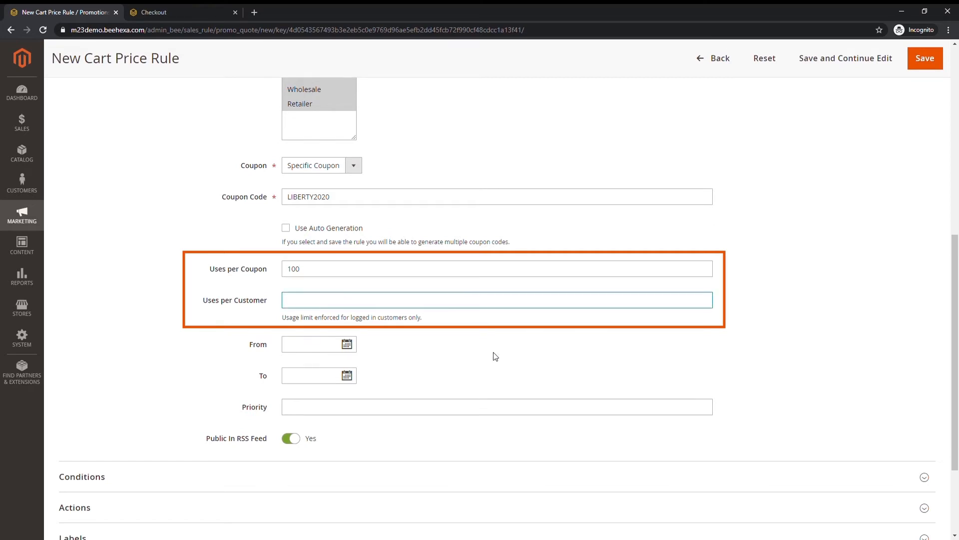
type("1")
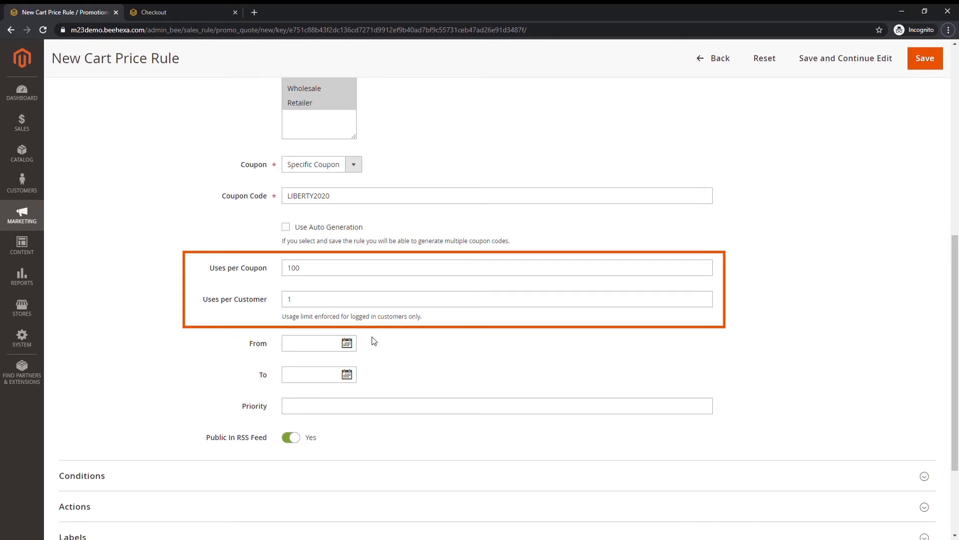
left_click(347, 343)
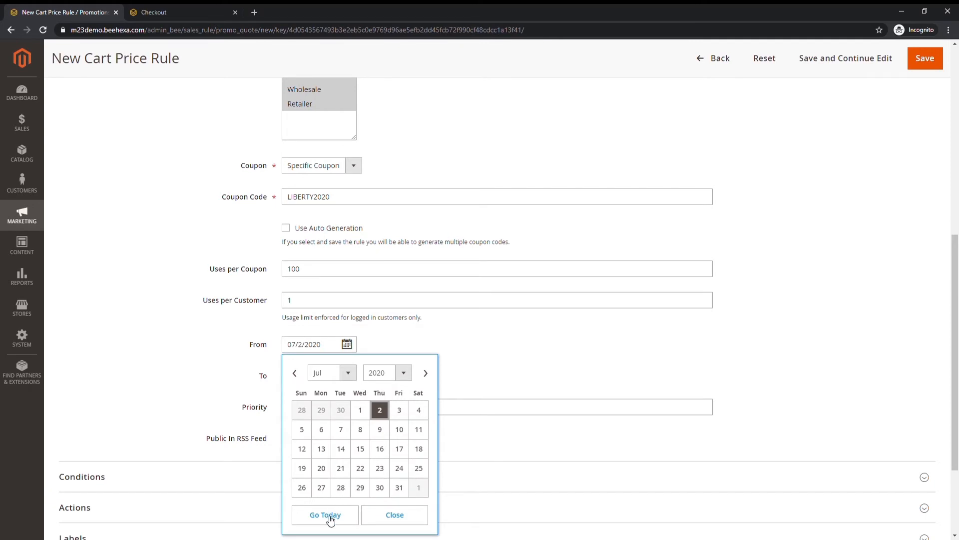
- Set the rule's active period from today, 07/2/2020, to 07/16/2020
left_click(395, 514)
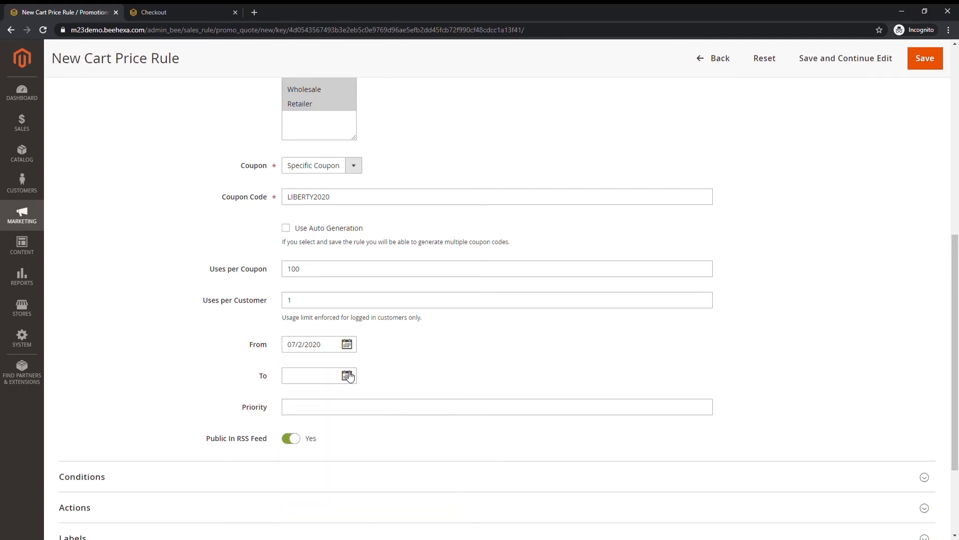
left_click(347, 376)
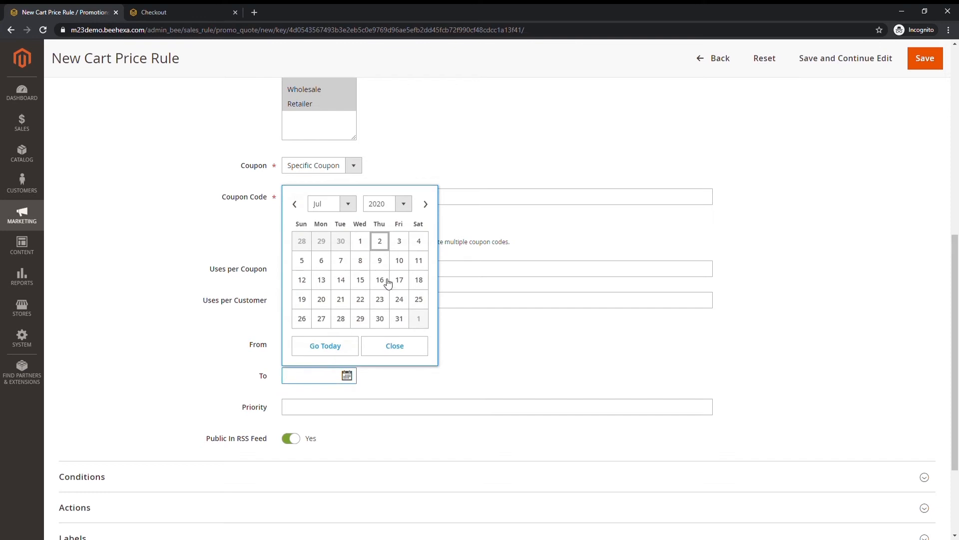
left_click(379, 280)
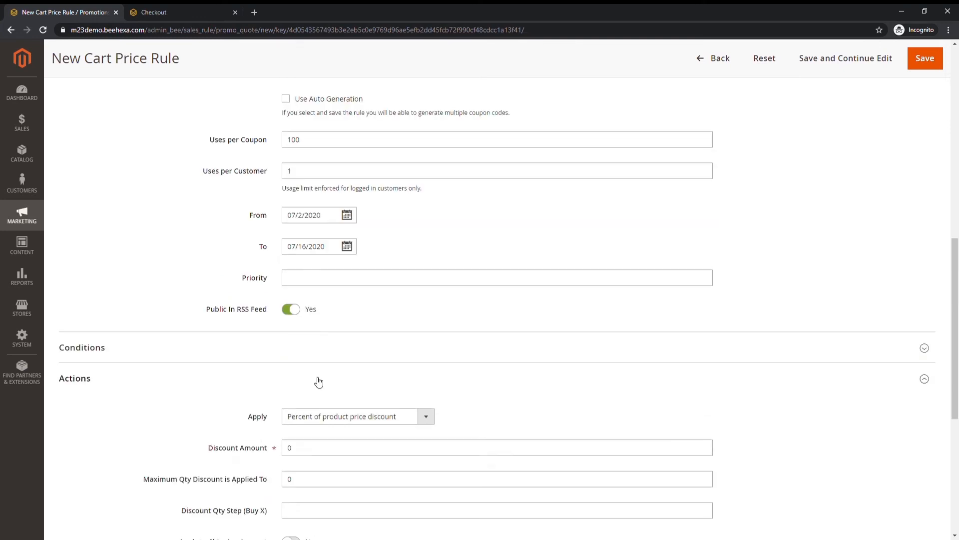
- Set a 40% discount labelled 'Independence Sales', save the rule, and return to checkout
scroll("down", 3)
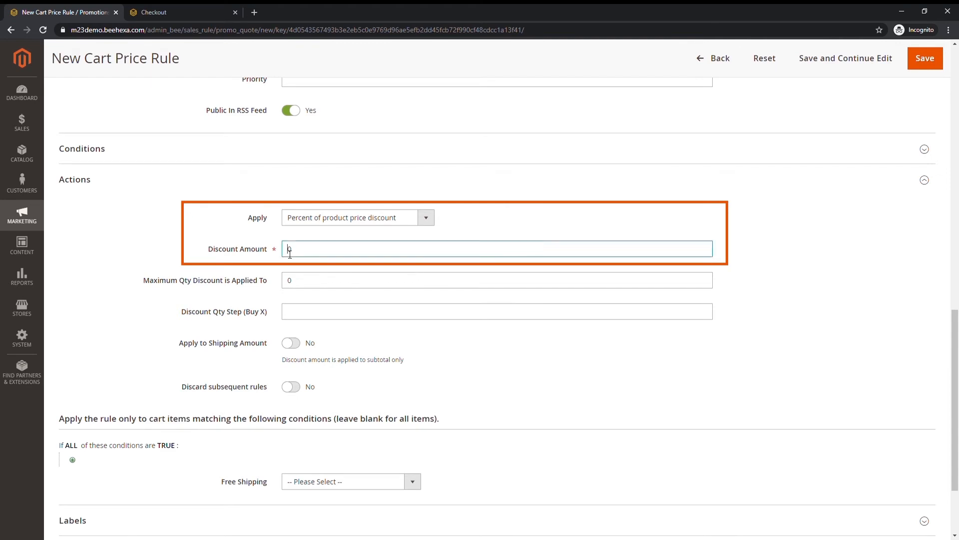
type("40")
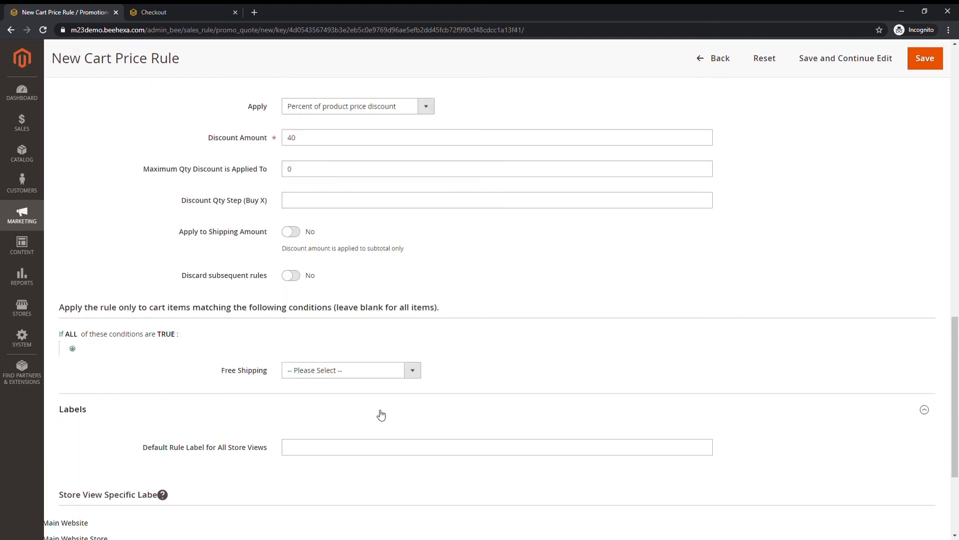
type("Independence Sales")
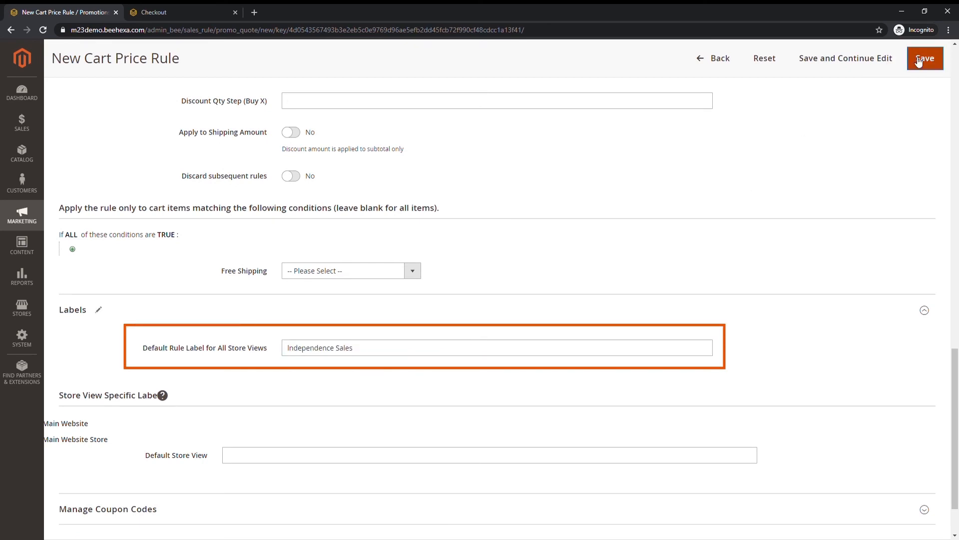
left_click(925, 58)
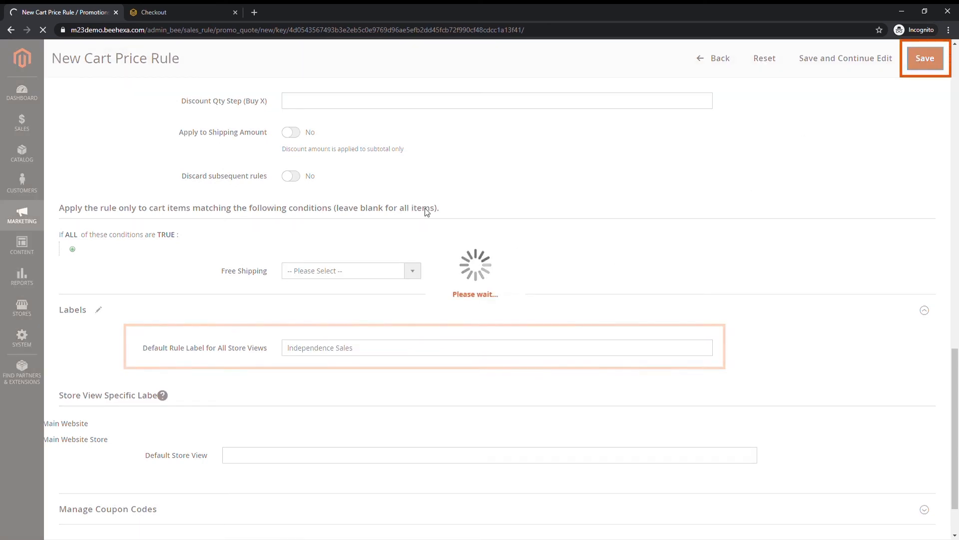
left_click(925, 58)
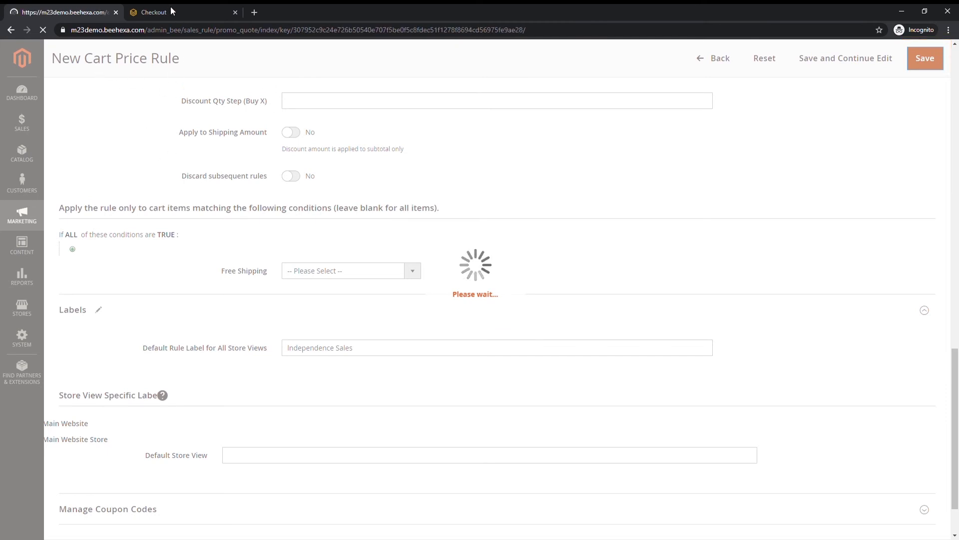
left_click(153, 11)
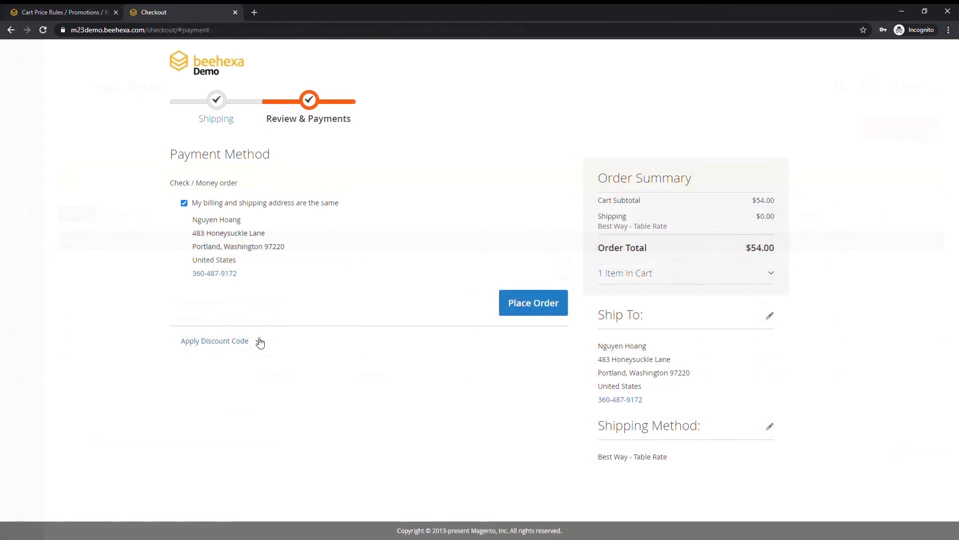
- Apply coupon LIBERTY2020 at checkout, giving a -$21.60 discount and $32.40 total
left_click(214, 341)
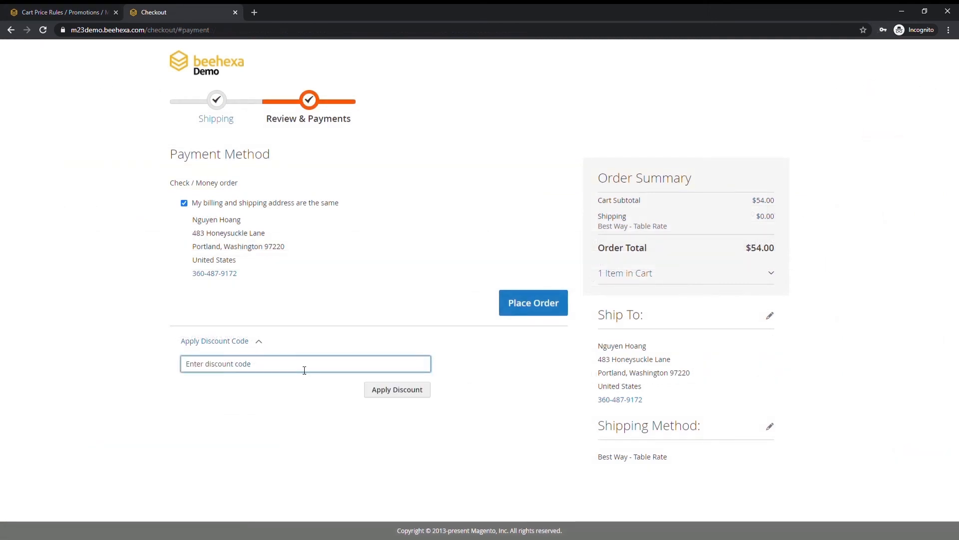
type("LIBERTY2020")
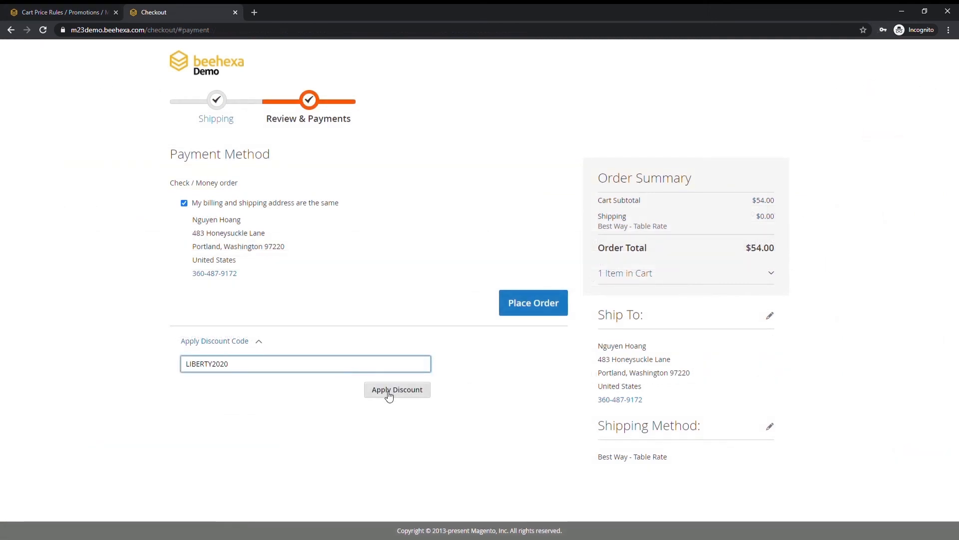
left_click(397, 389)
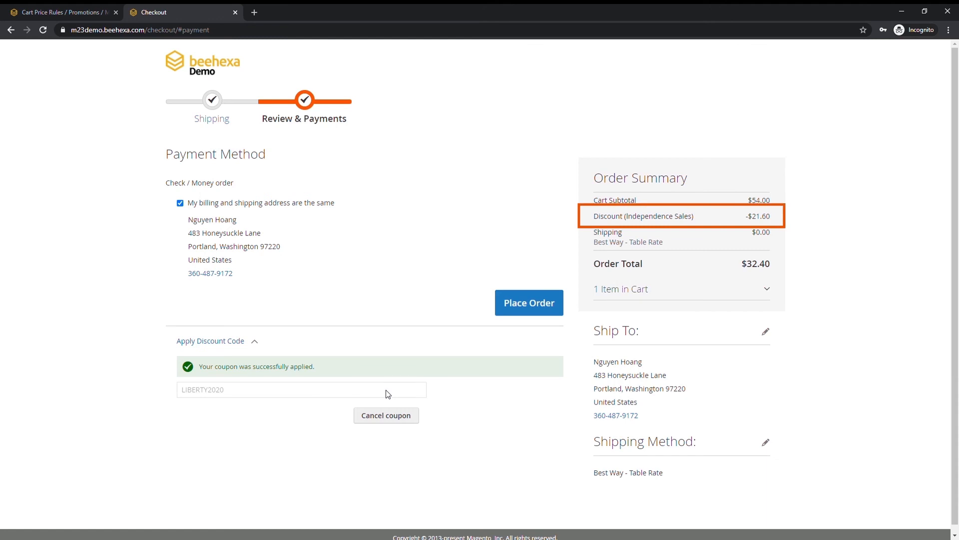